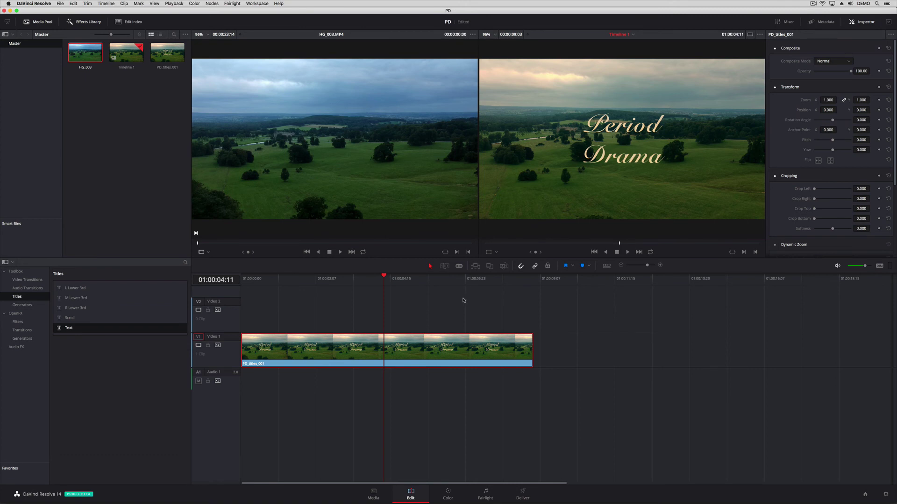
Step: Create a second Fusion Connect version (v02) of the Period Drama title clip
click(325, 292)
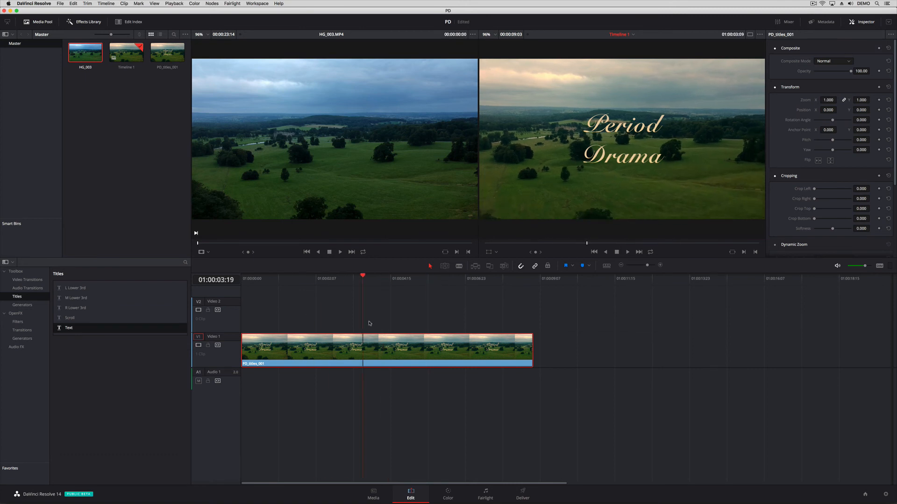
click(375, 278)
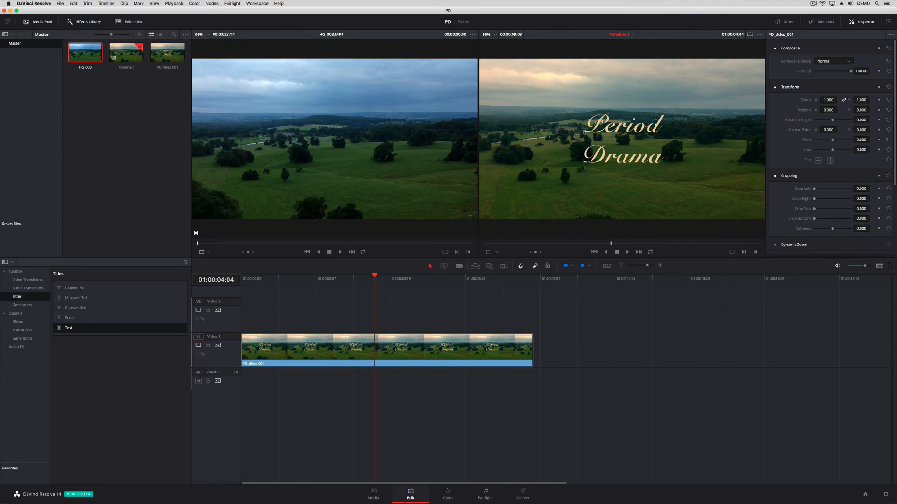
mouse_move(690, 119)
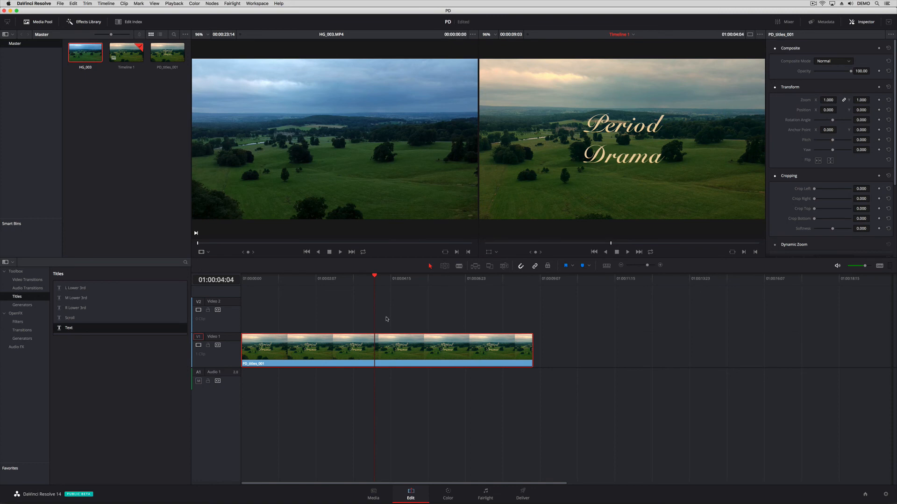
mouse_move(381, 323)
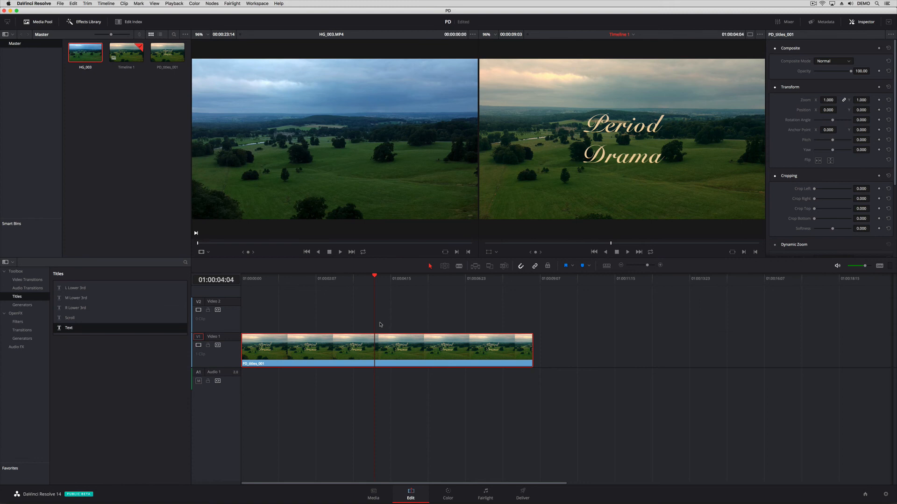
mouse_move(379, 330)
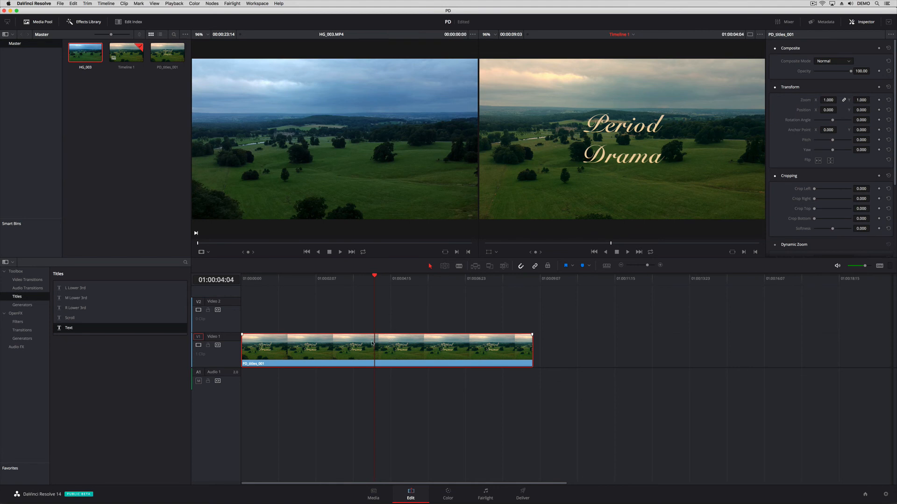
mouse_move(349, 350)
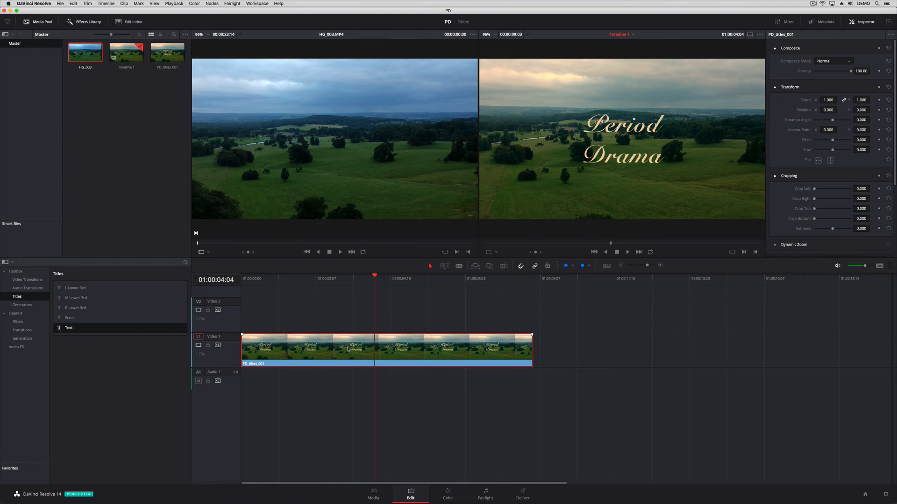
right_click(348, 349)
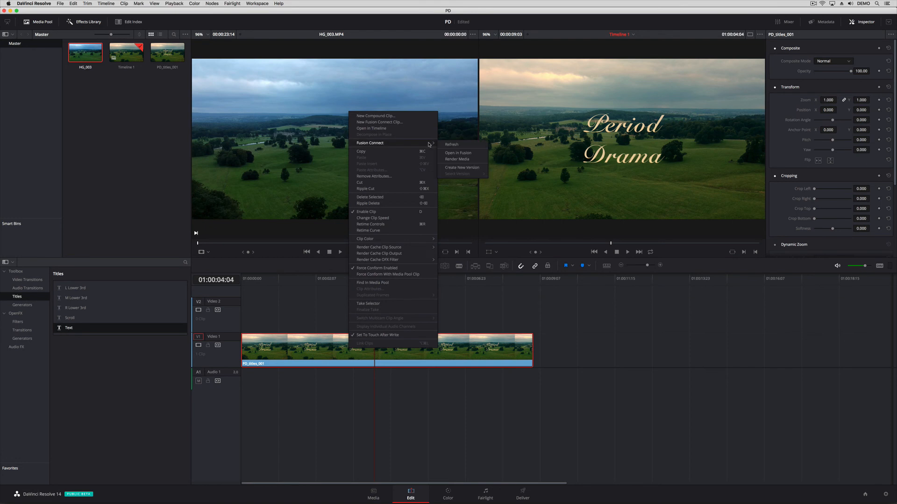
click(456, 158)
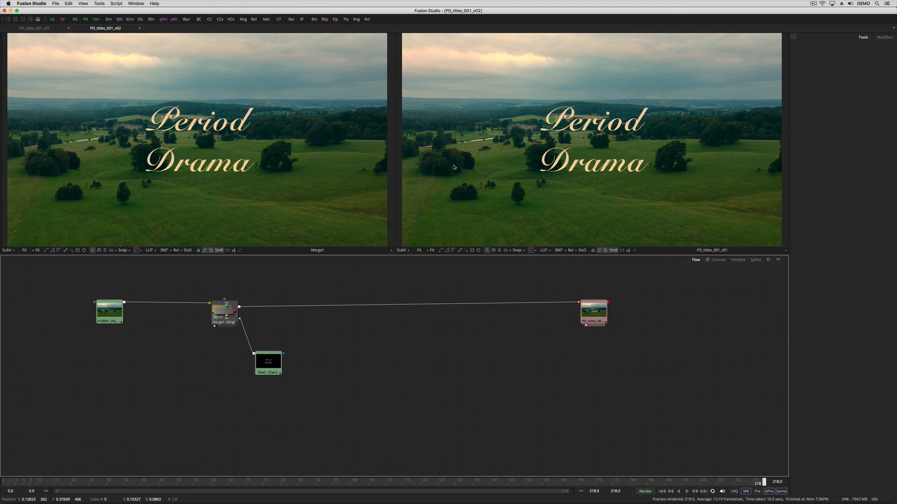
mouse_move(414, 333)
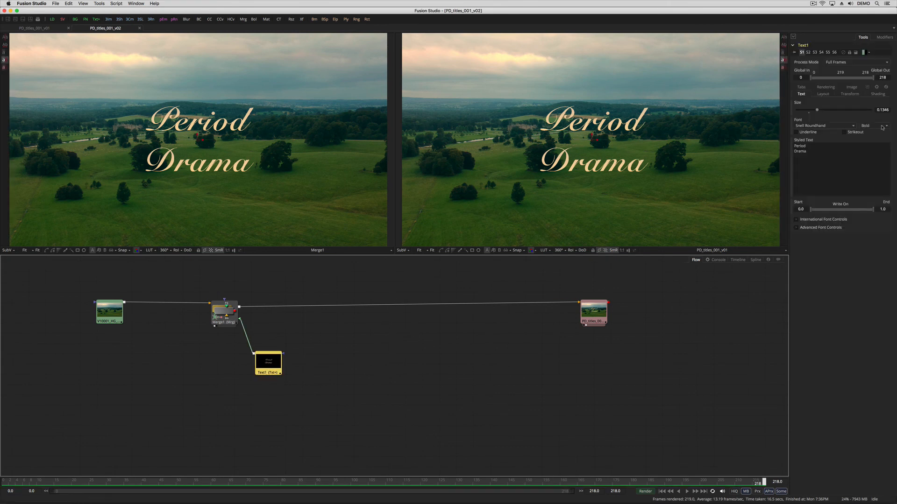
Step: Set the Text1 title font to SignPainter script
click(824, 125)
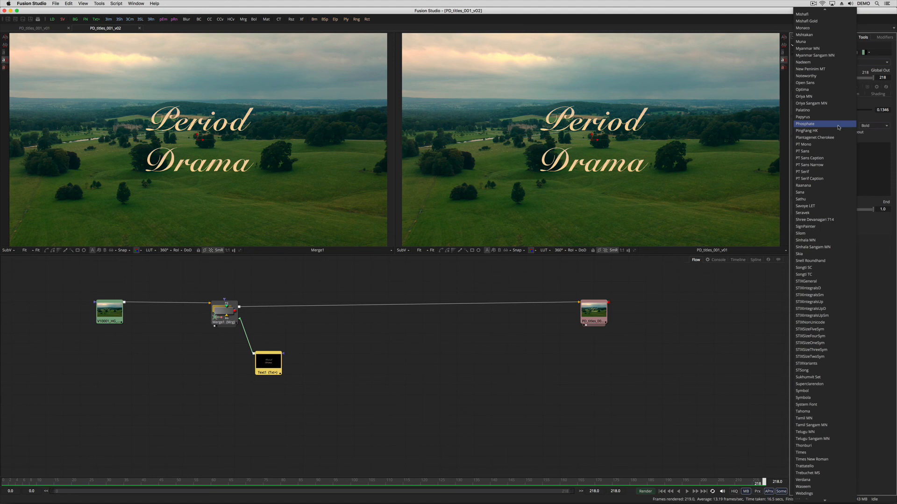
mouse_move(805, 227)
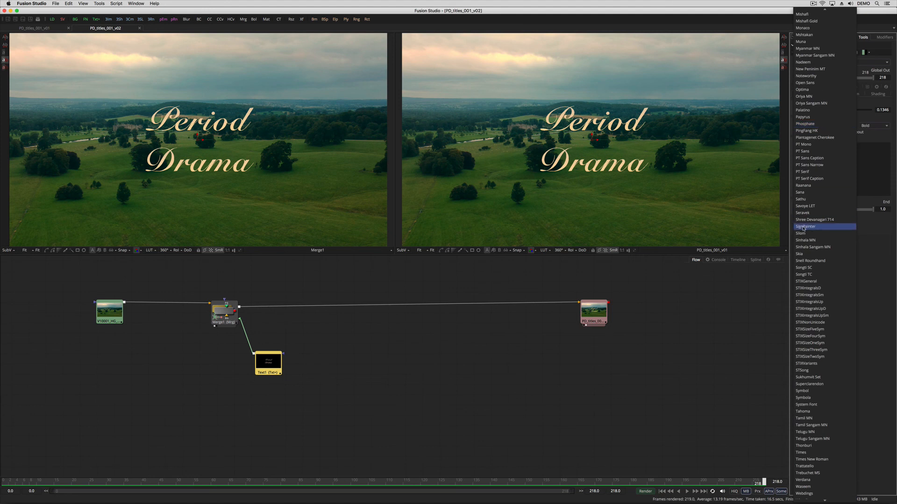
click(806, 226)
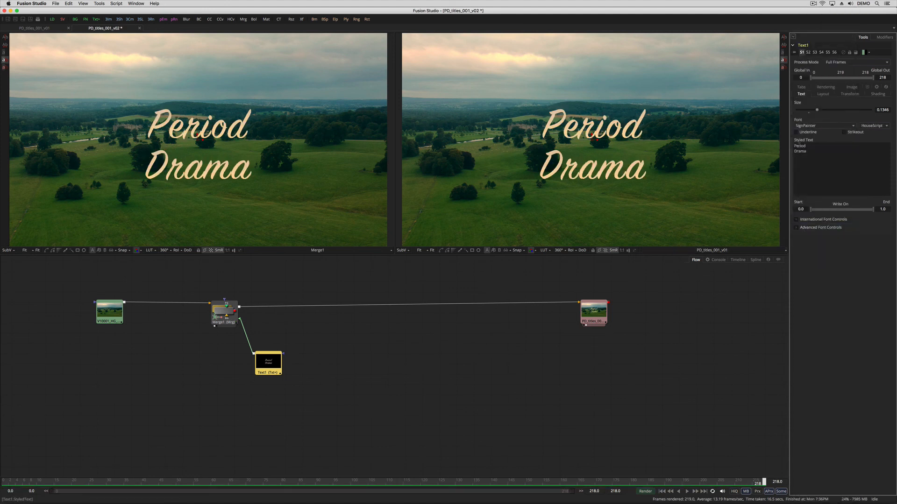
Step: Change the title's shading to a solid hot pink fill instead of the gold gradient
click(878, 93)
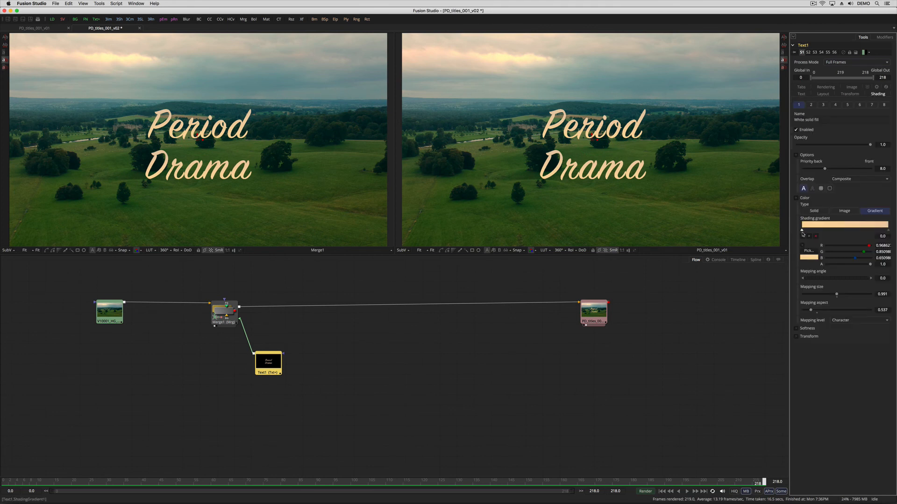
click(814, 211)
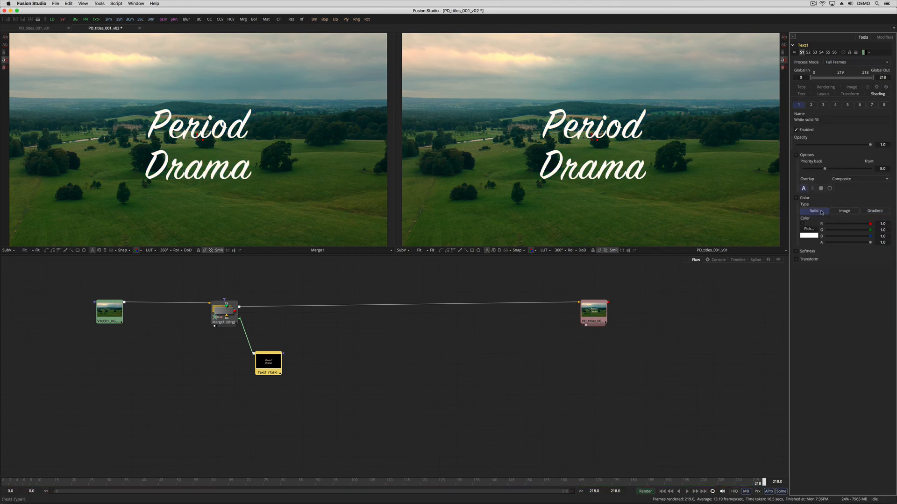
click(808, 236)
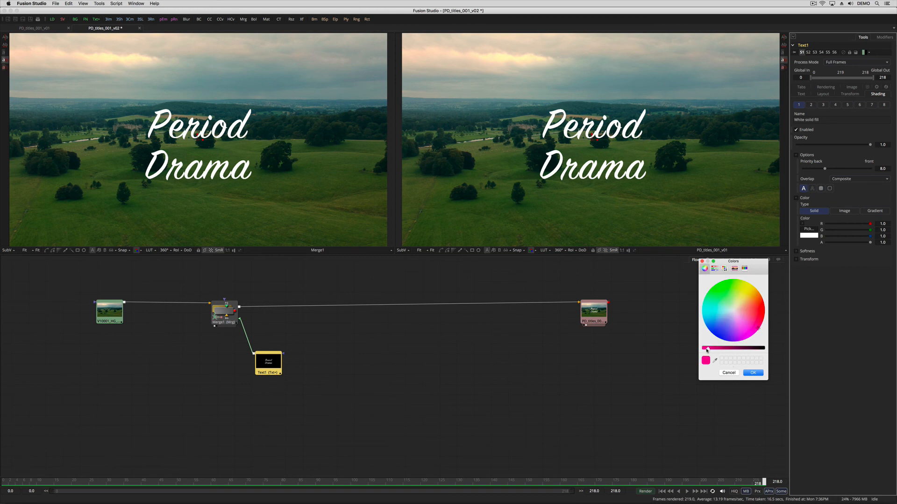
click(753, 372)
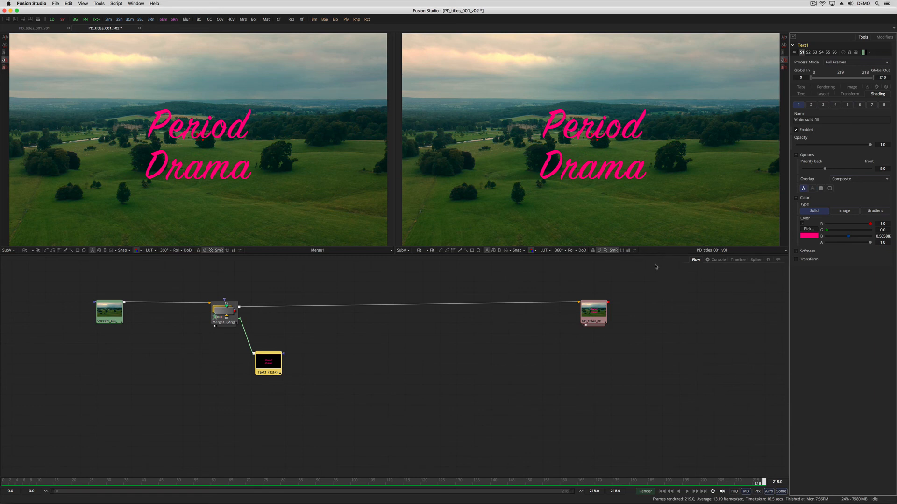
mouse_move(267, 370)
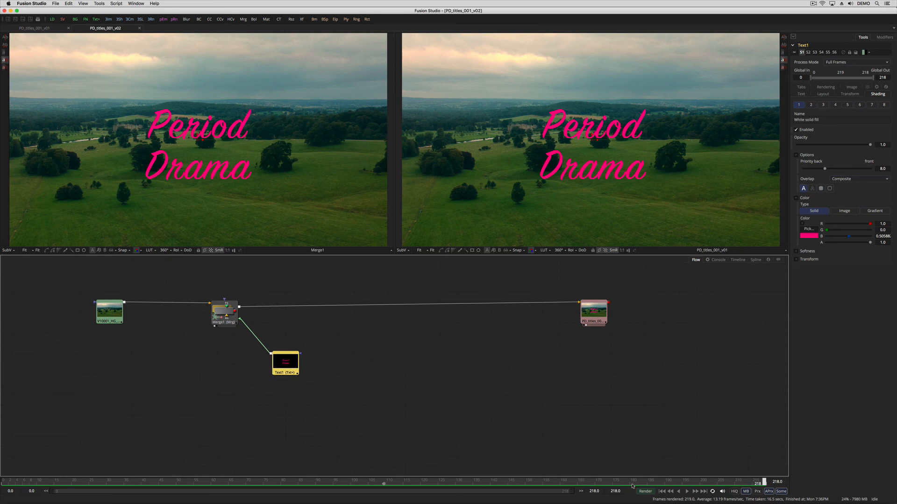
Step: Render the hot pink v02 composite from the Render Settings dialog
click(646, 491)
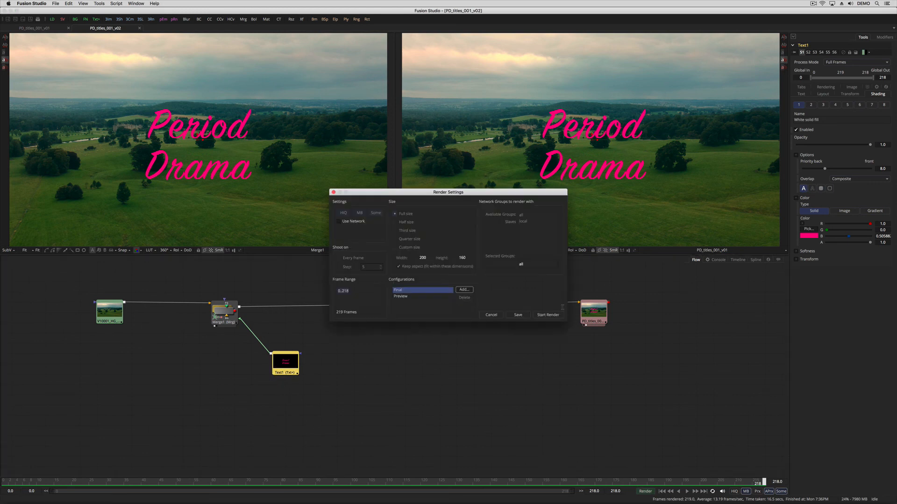
click(547, 315)
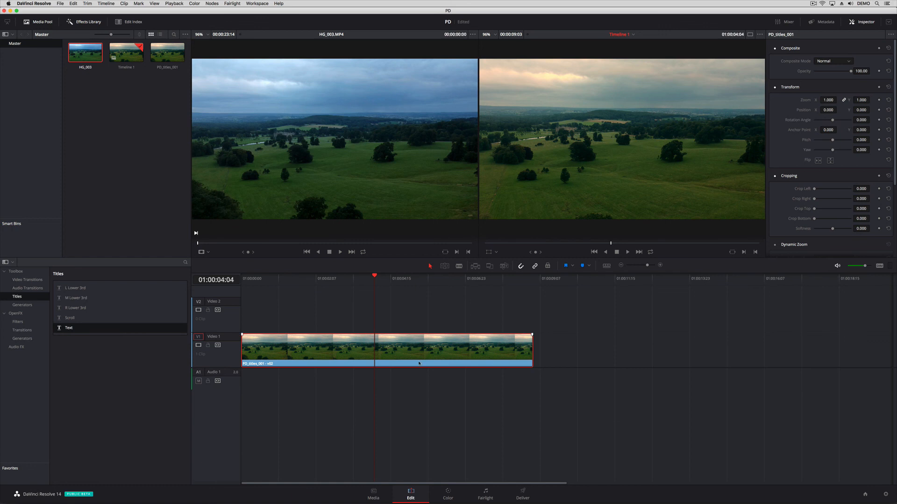
Step: Review the timeline clip's options now that it shows the pink script version
right_click(418, 363)
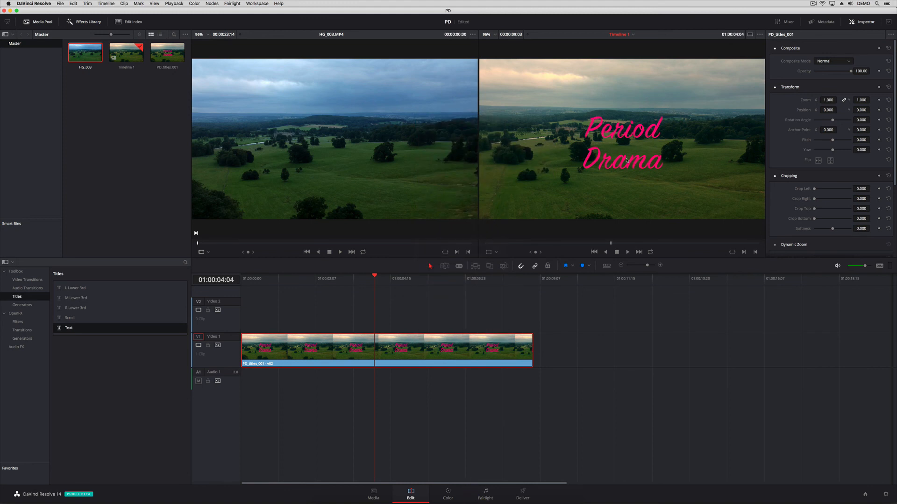
mouse_move(475, 491)
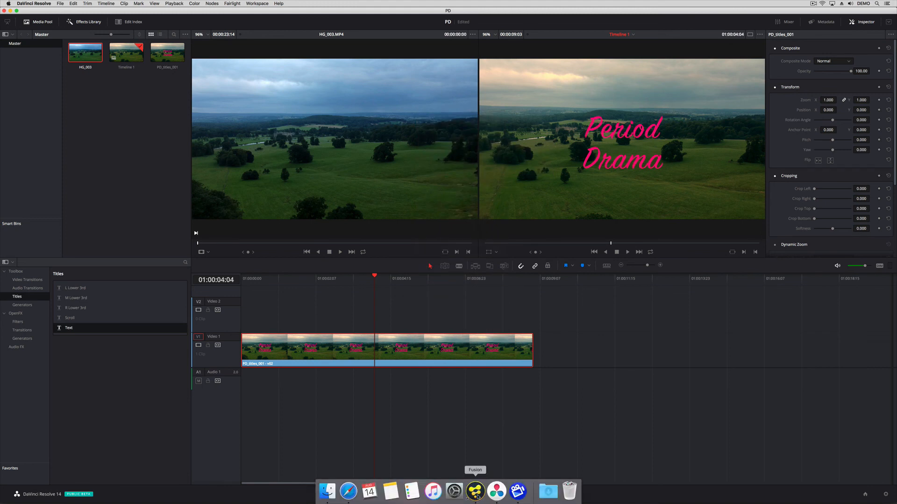
click(475, 491)
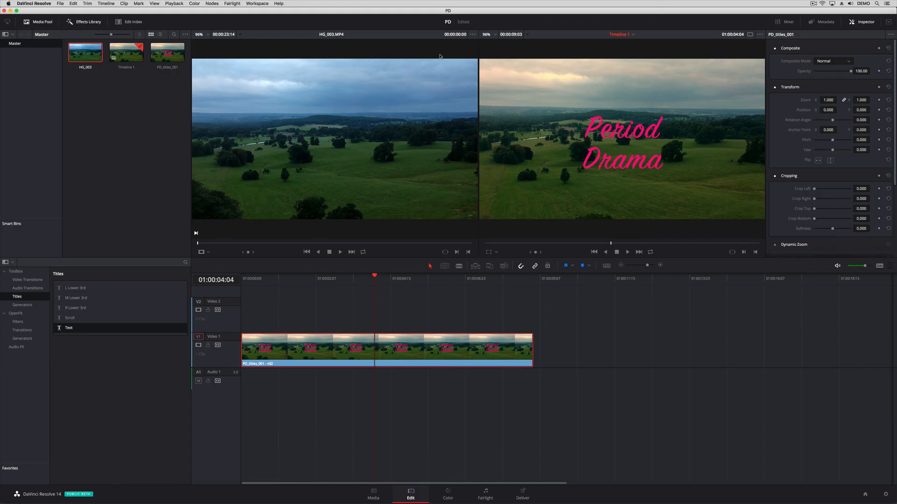
mouse_move(436, 168)
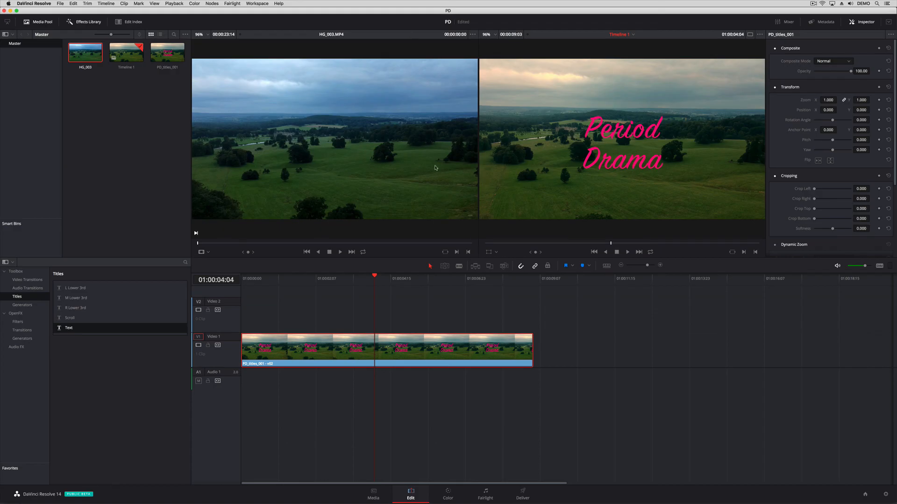
mouse_move(397, 351)
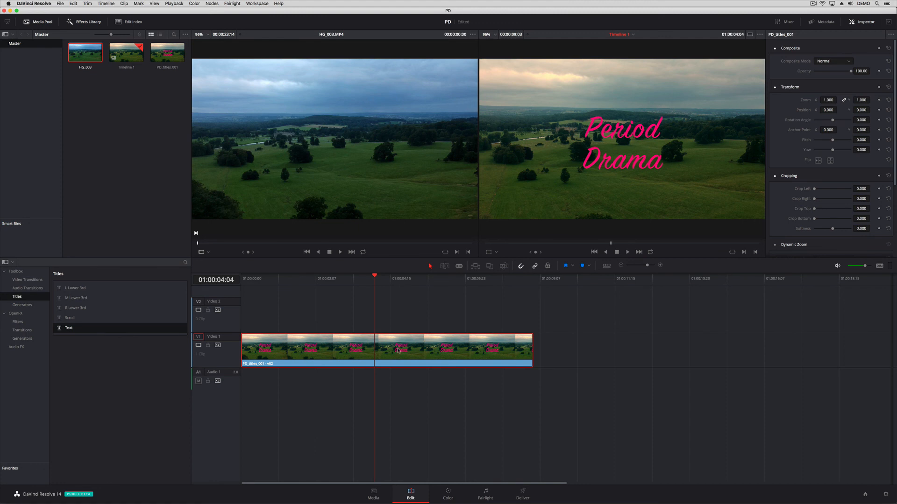
mouse_move(413, 349)
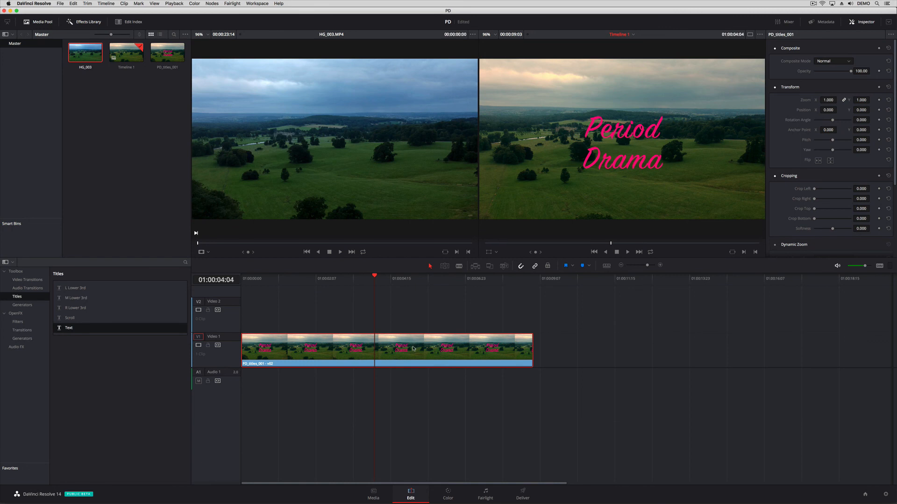
mouse_move(411, 353)
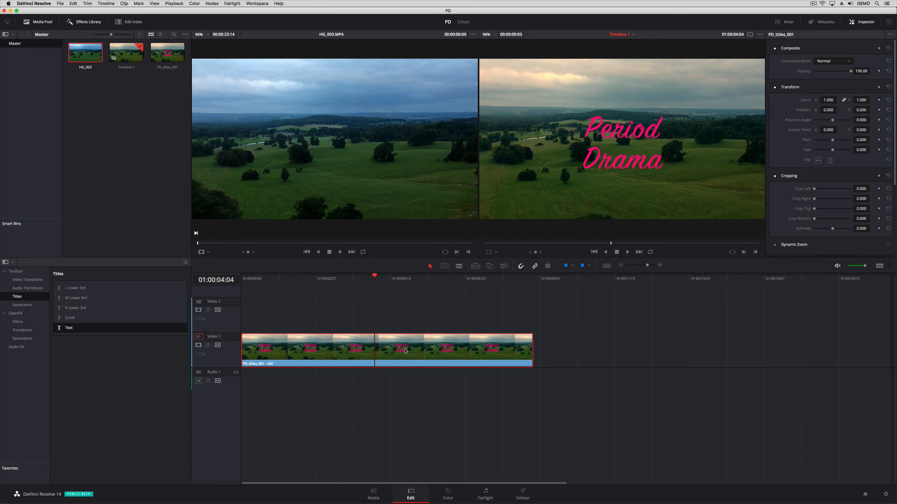
Step: Switch the title clip back to version PD_titles_001_v01 with gold serif lettering
right_click(406, 350)
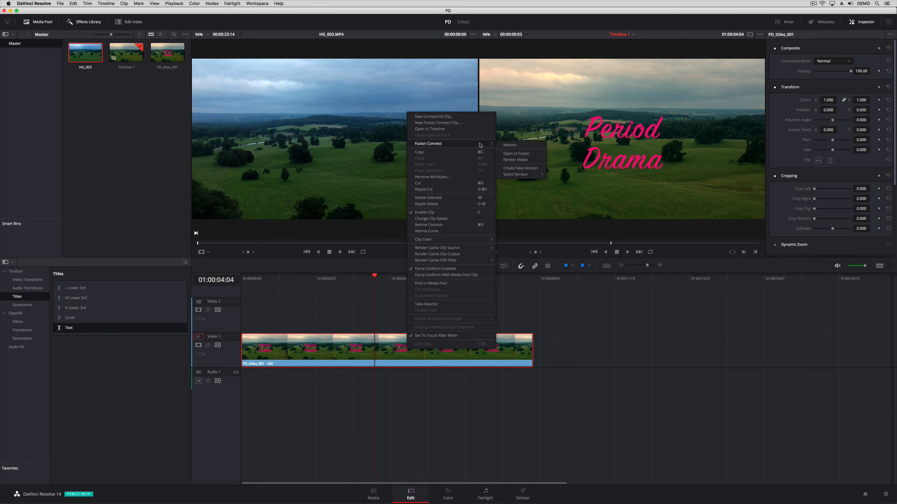
mouse_move(516, 174)
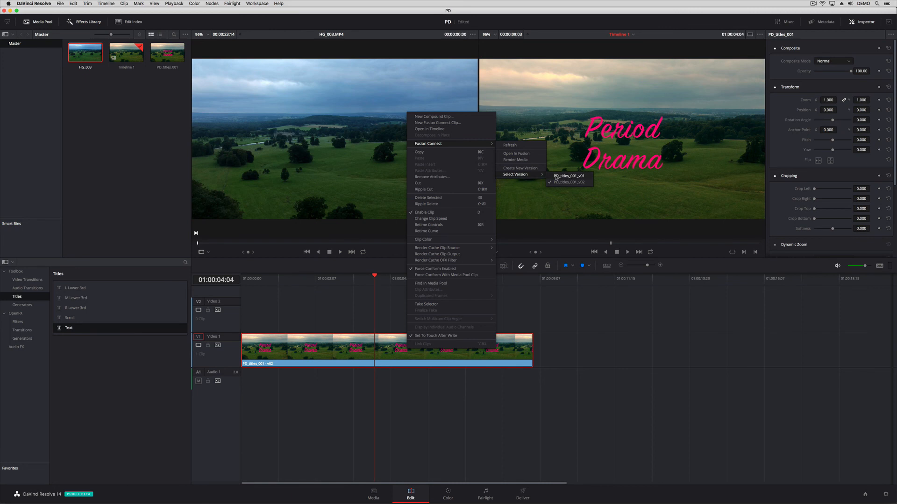
click(568, 175)
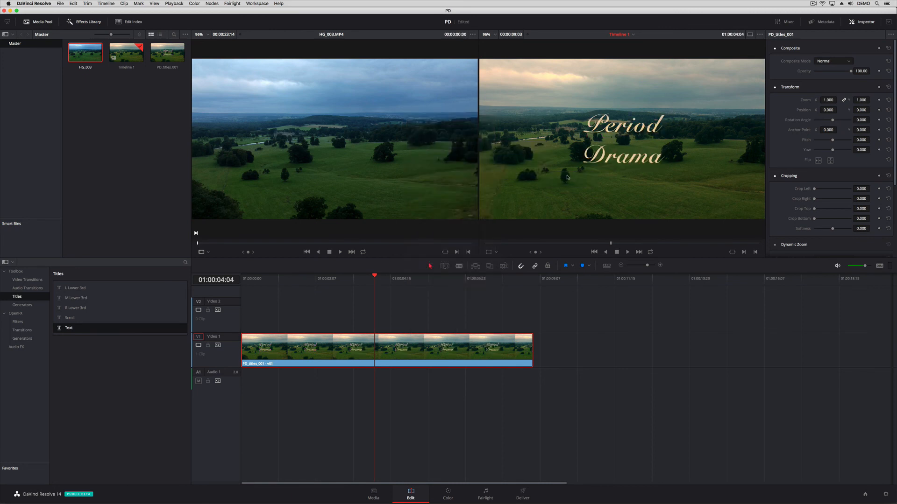
mouse_move(565, 178)
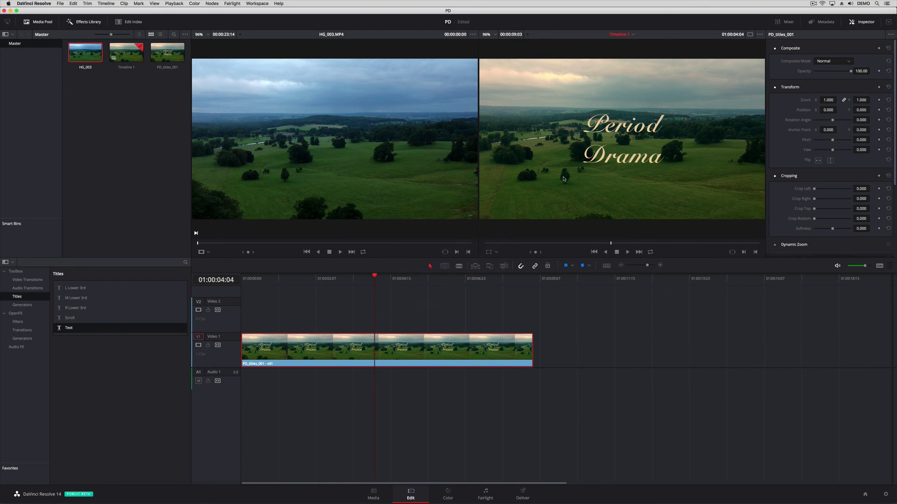
mouse_move(536, 193)
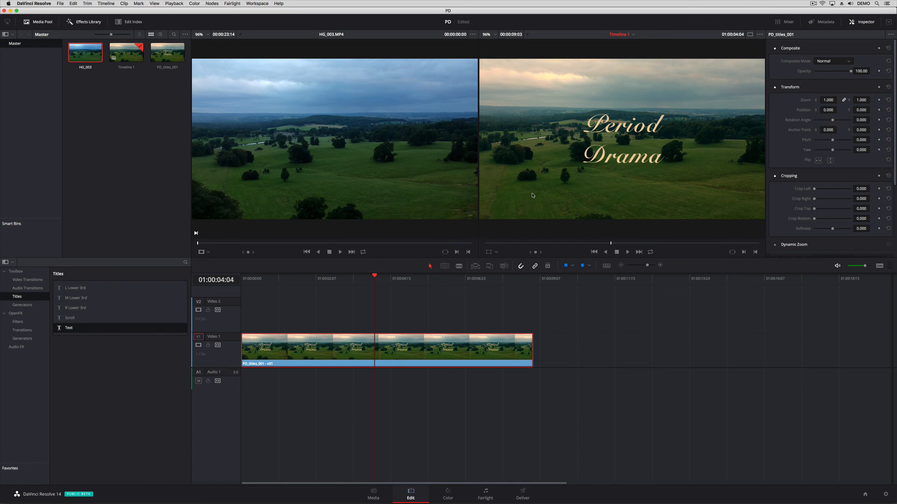
mouse_move(491, 243)
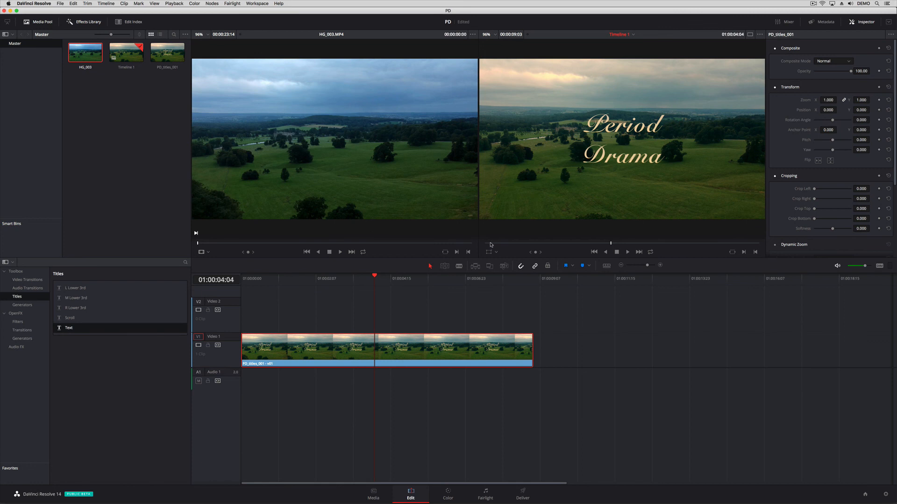
mouse_move(486, 322)
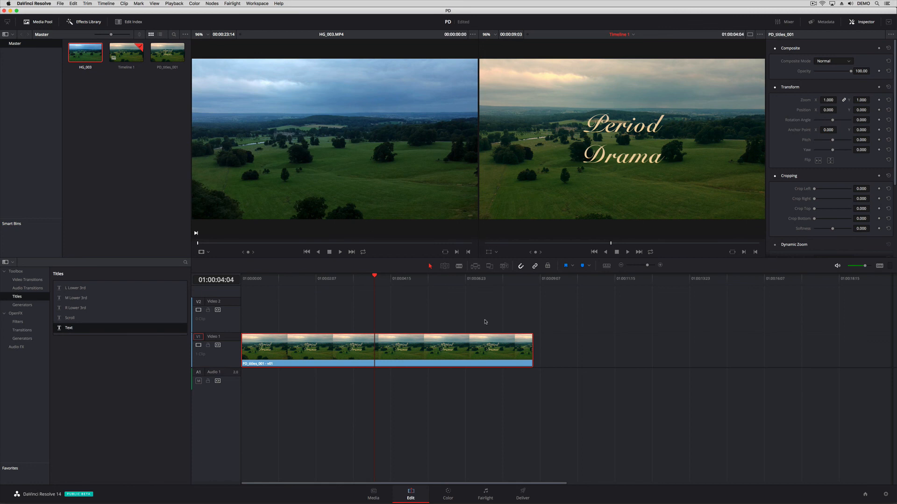
mouse_move(450, 370)
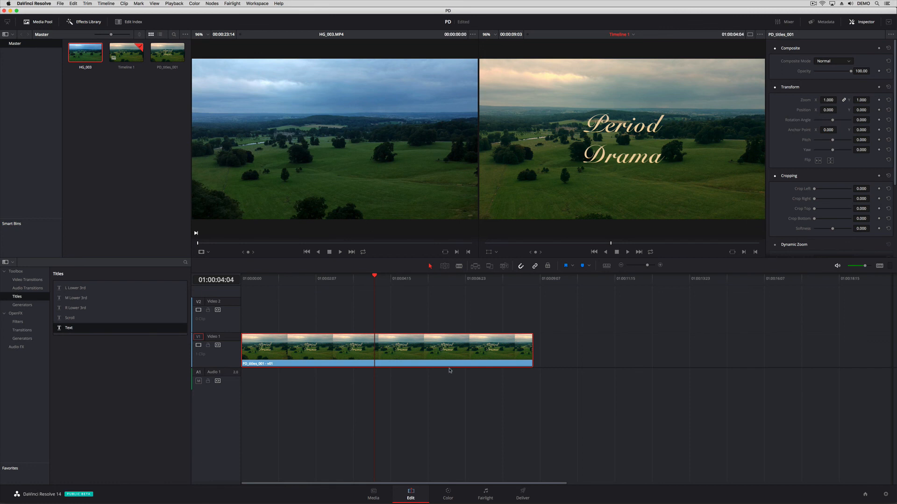
mouse_move(475, 219)
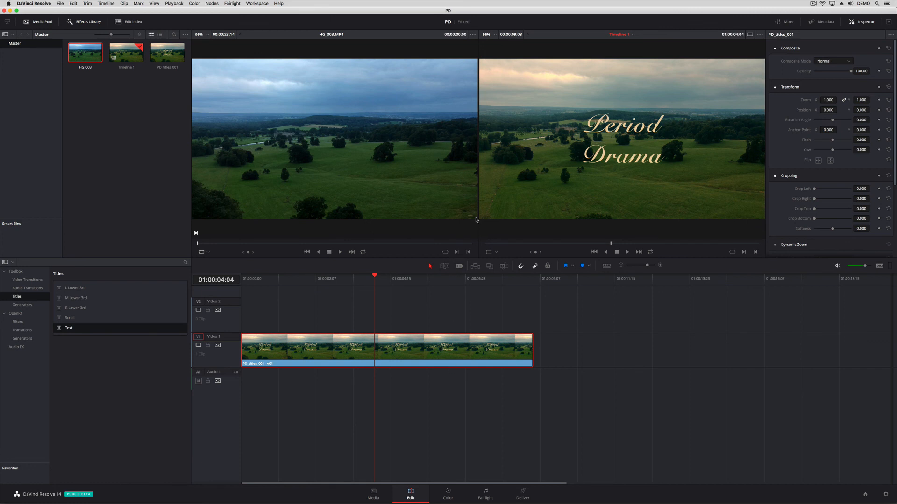
mouse_move(456, 265)
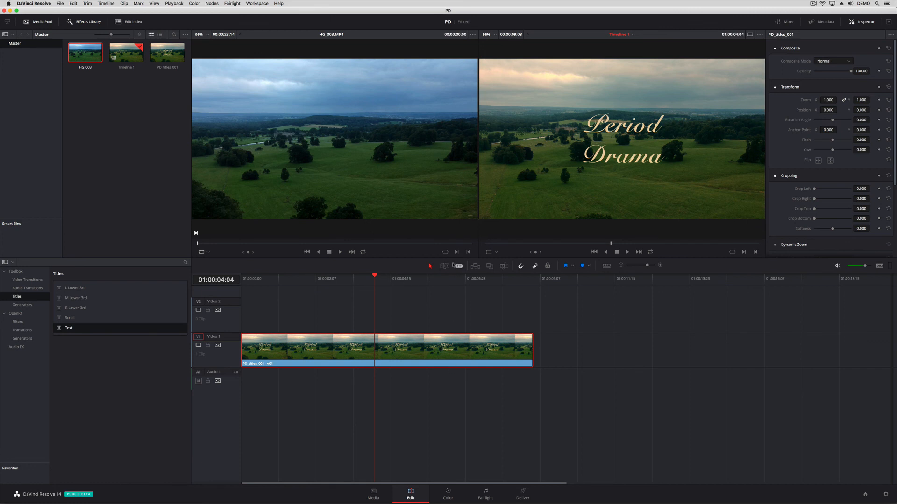
mouse_move(432, 275)
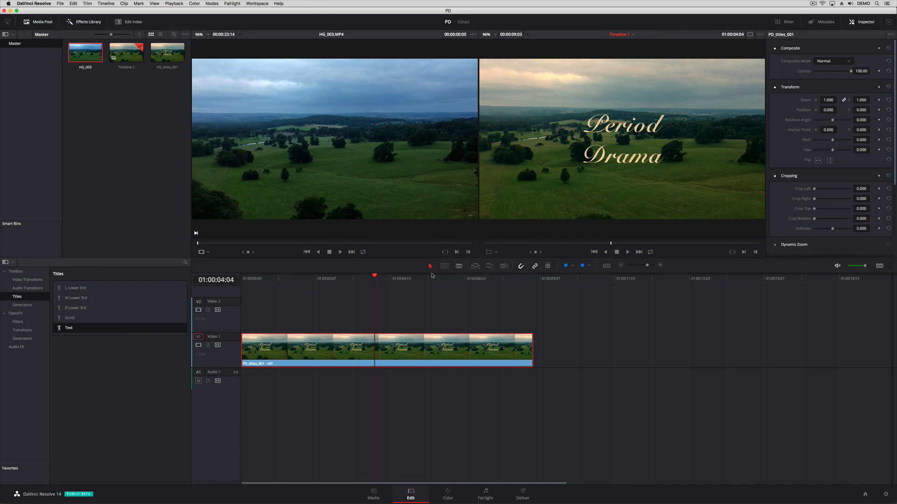
mouse_move(462, 315)
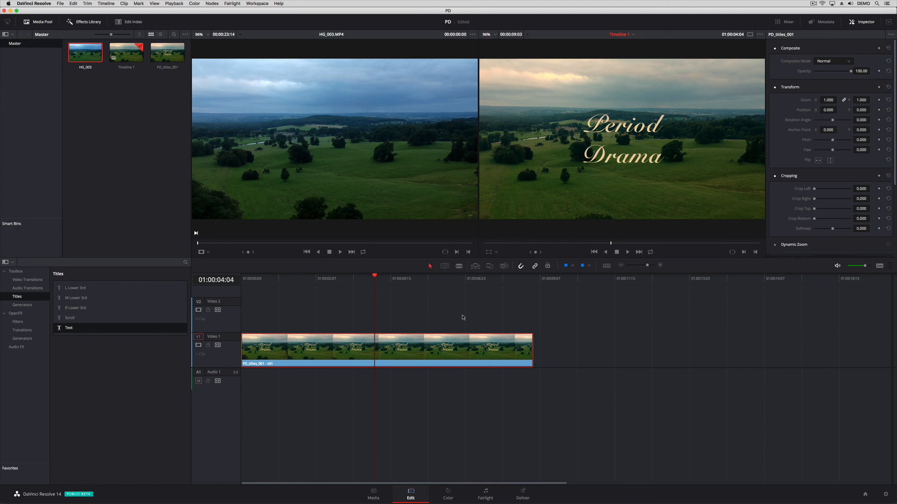
mouse_move(507, 202)
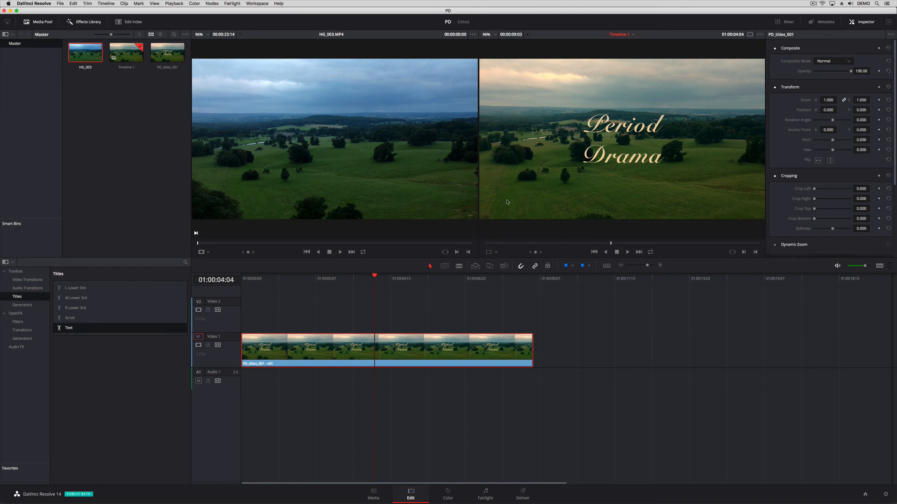
mouse_move(596, 101)
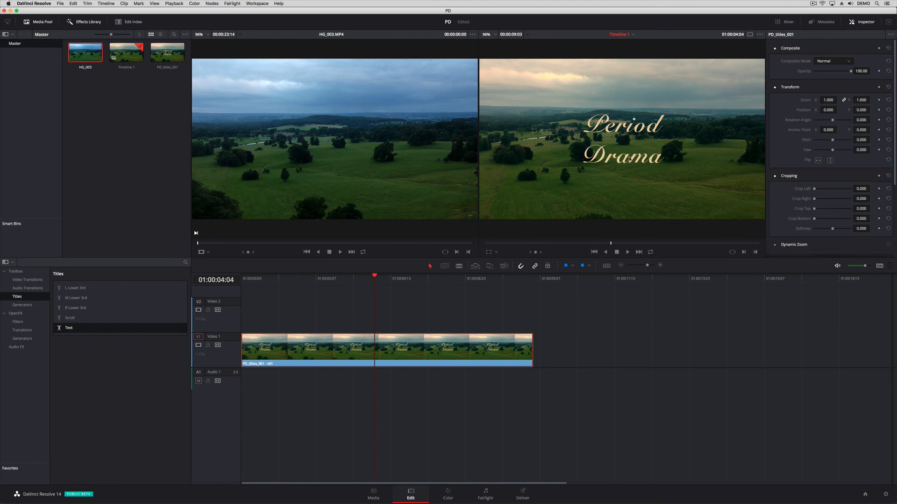
mouse_move(520, 185)
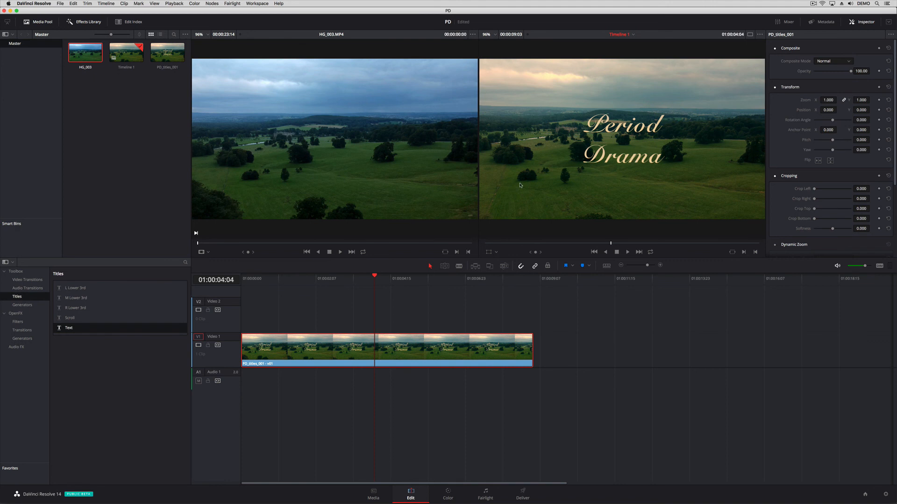
mouse_move(186, 117)
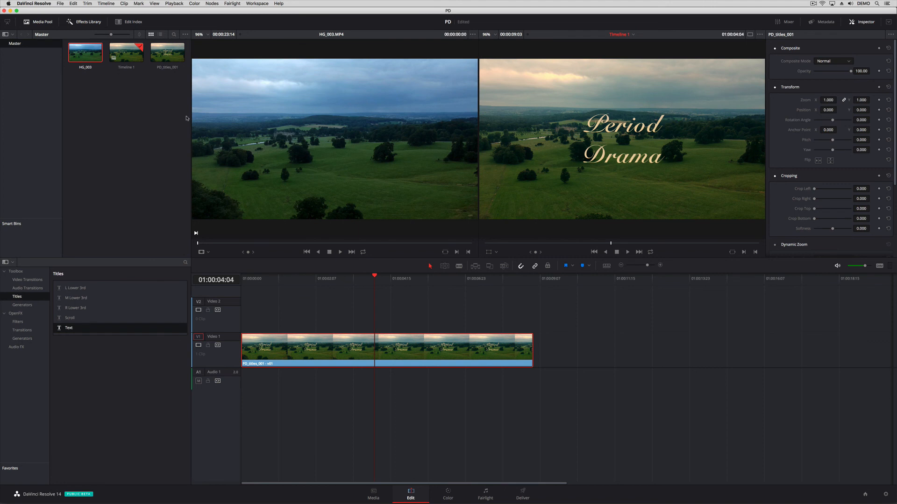
mouse_move(407, 129)
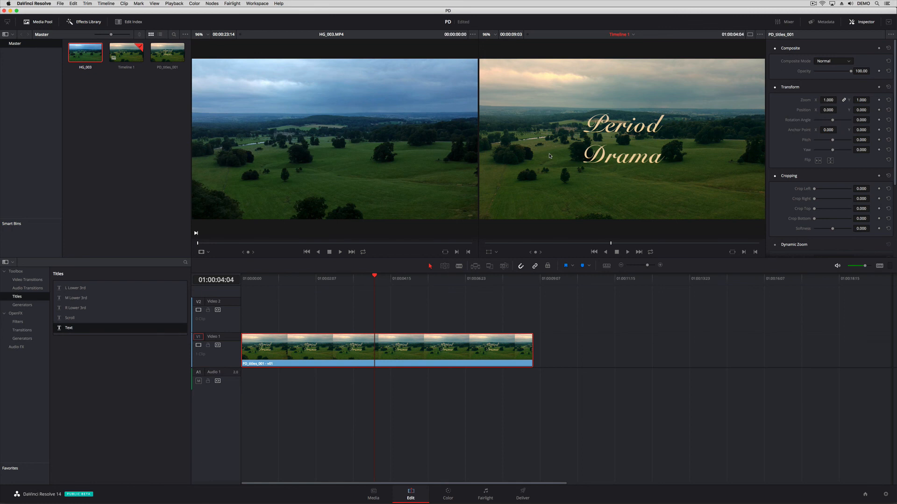
mouse_move(549, 156)
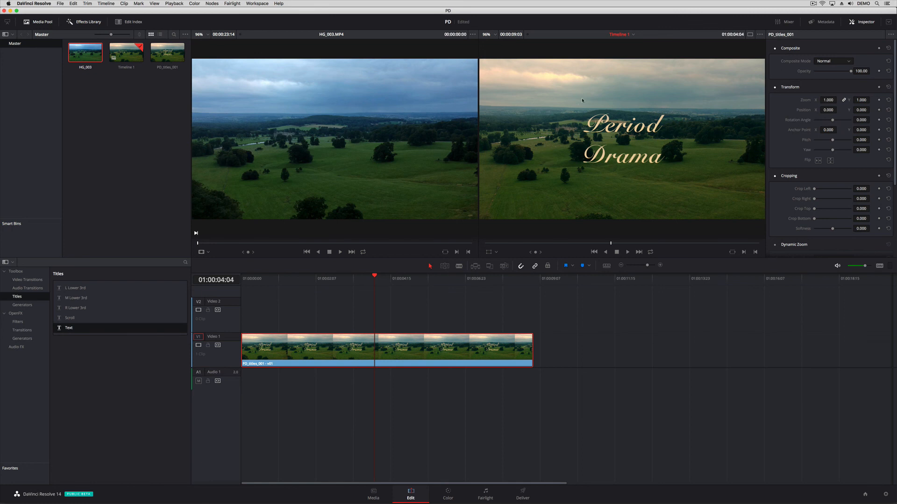
mouse_move(589, 110)
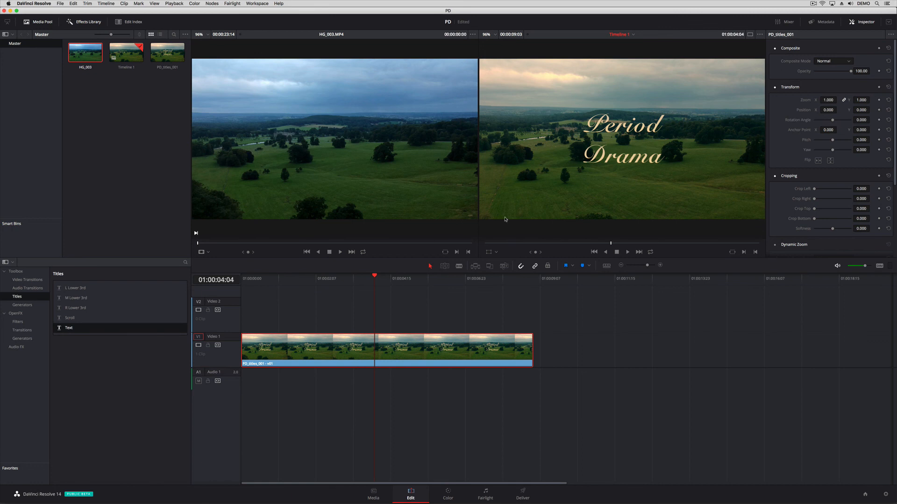
mouse_move(534, 163)
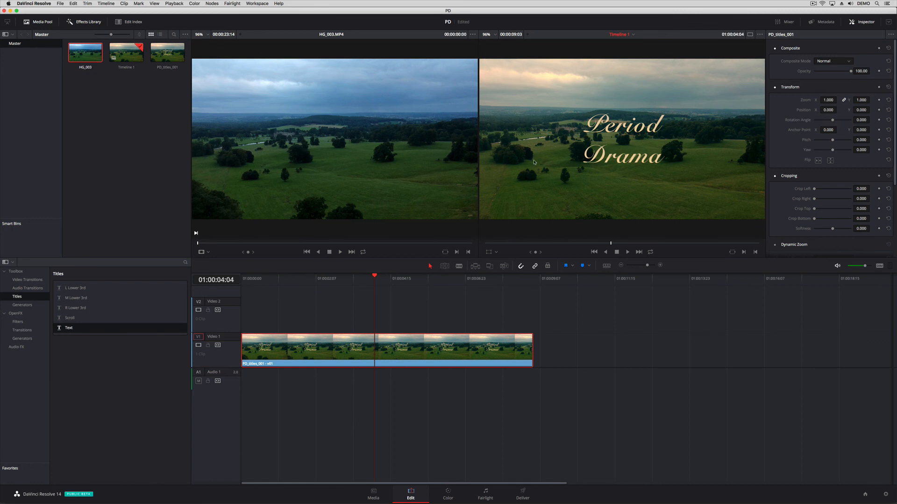